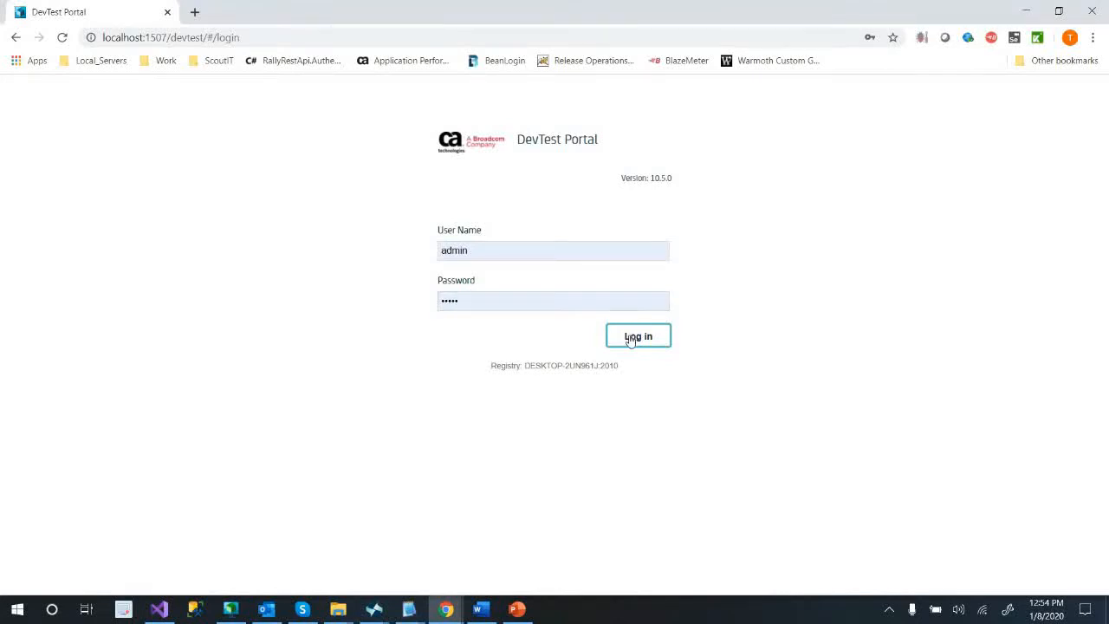
Sign in, add a project named RR_Recorders, and close the project list
click(638, 336)
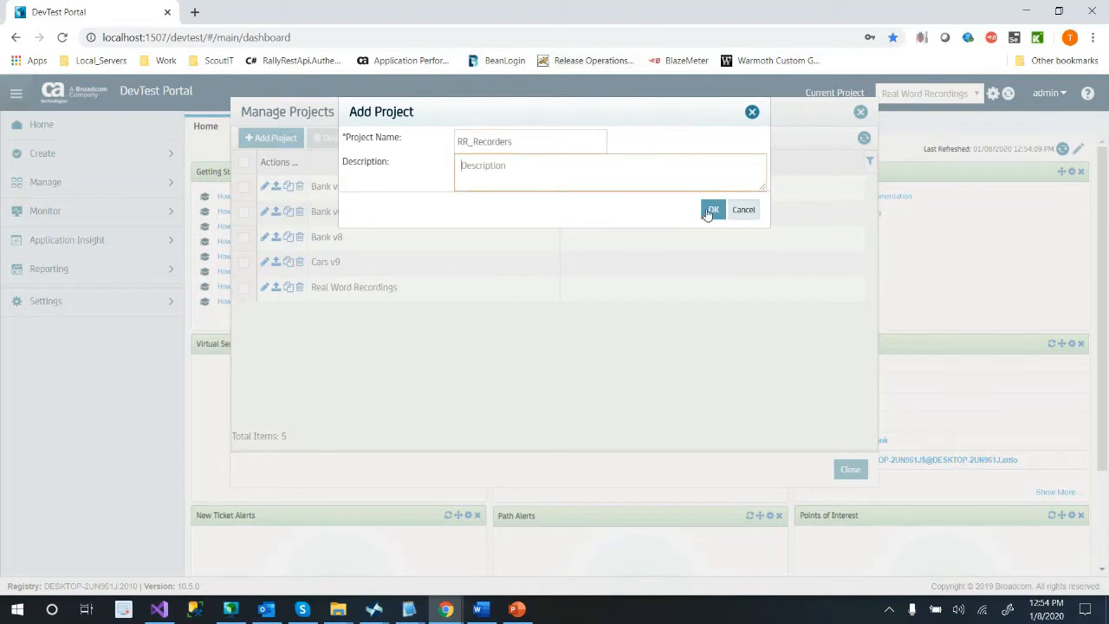
click(711, 209)
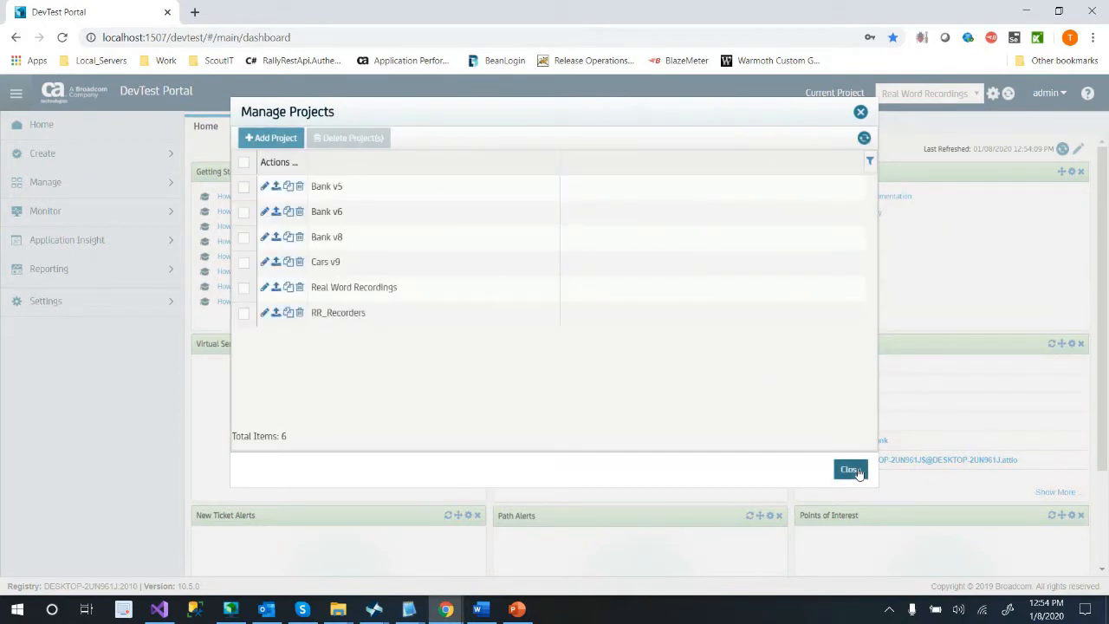
click(849, 468)
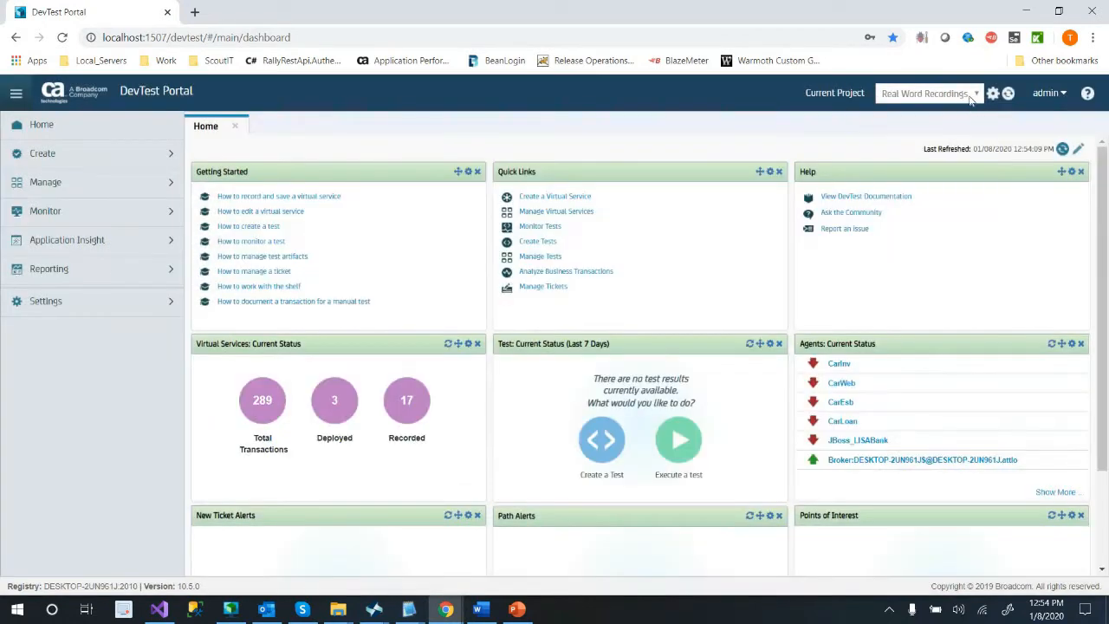
Select RR_Recorders as the current project and expand the Monitor and Create menus
click(927, 93)
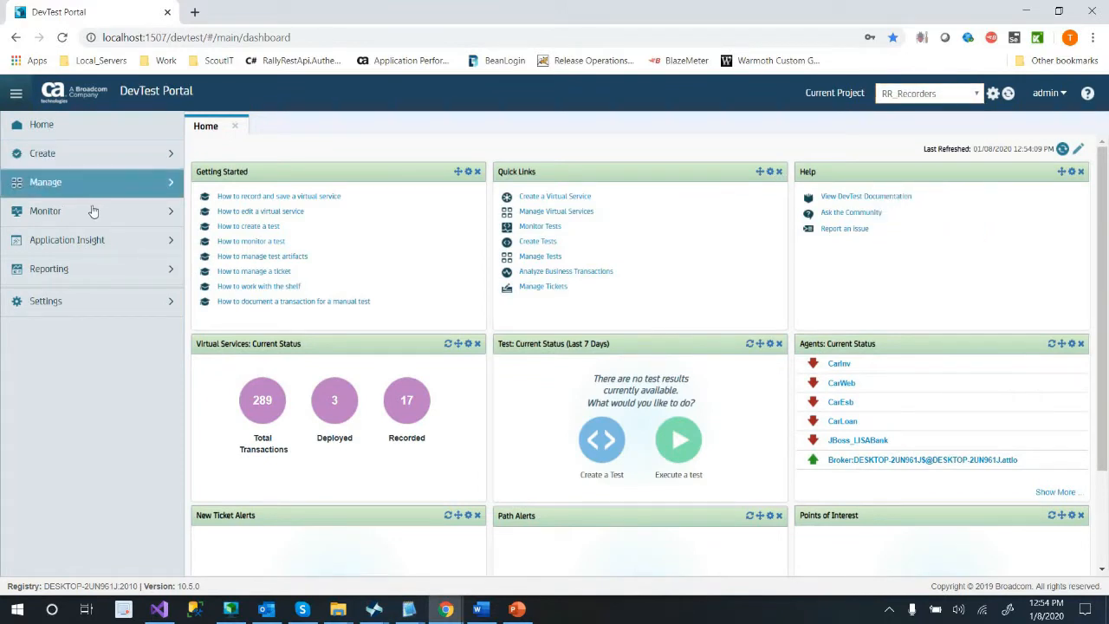
click(45, 211)
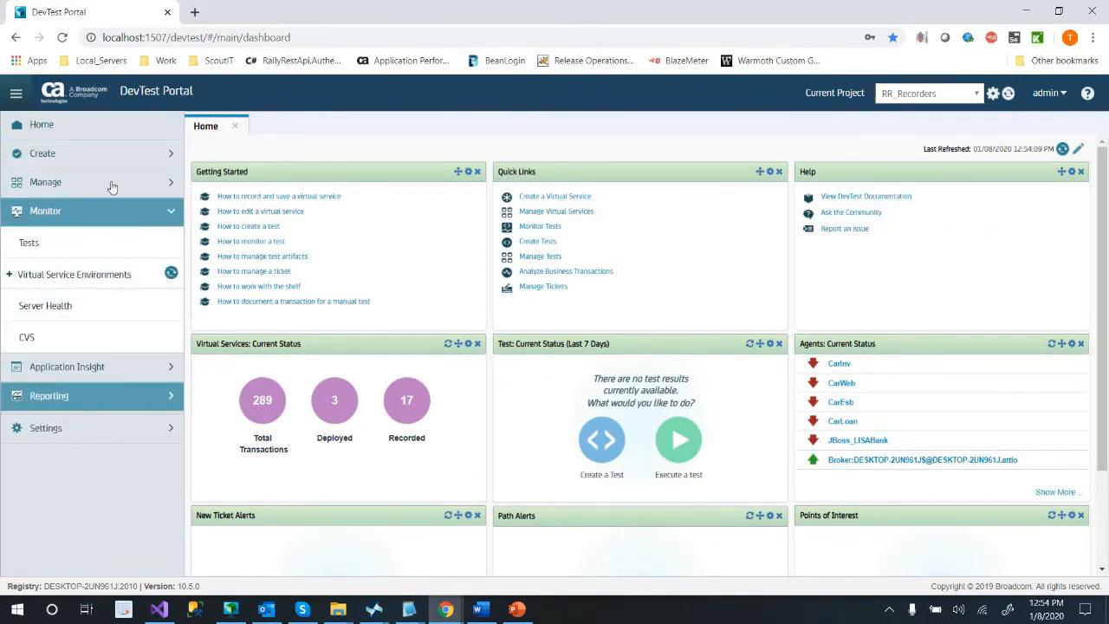
click(42, 153)
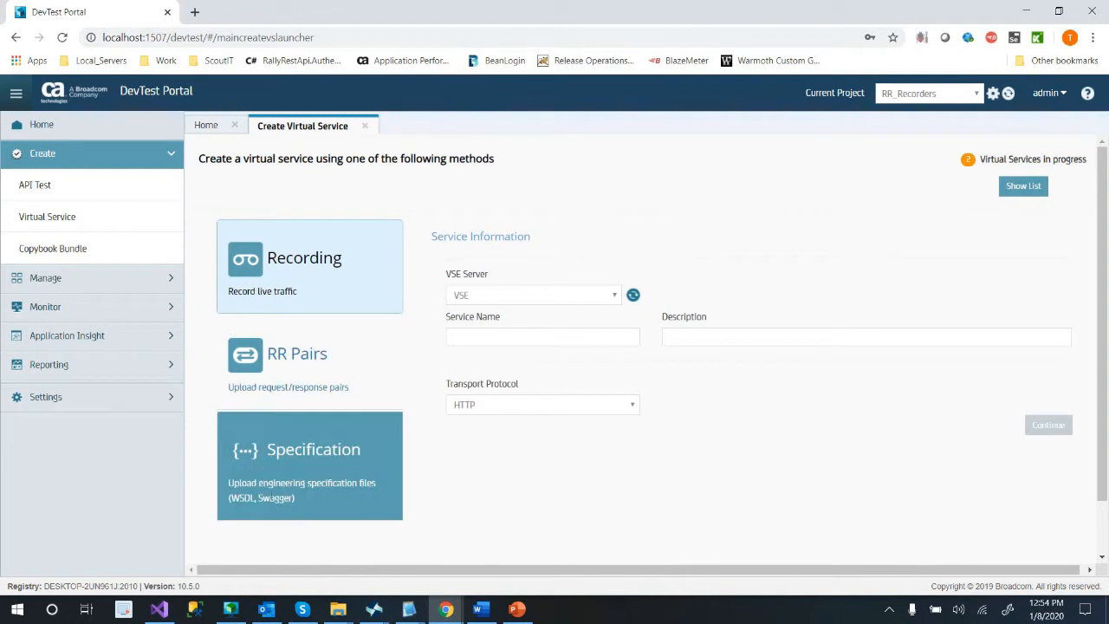
mouse_move(316, 481)
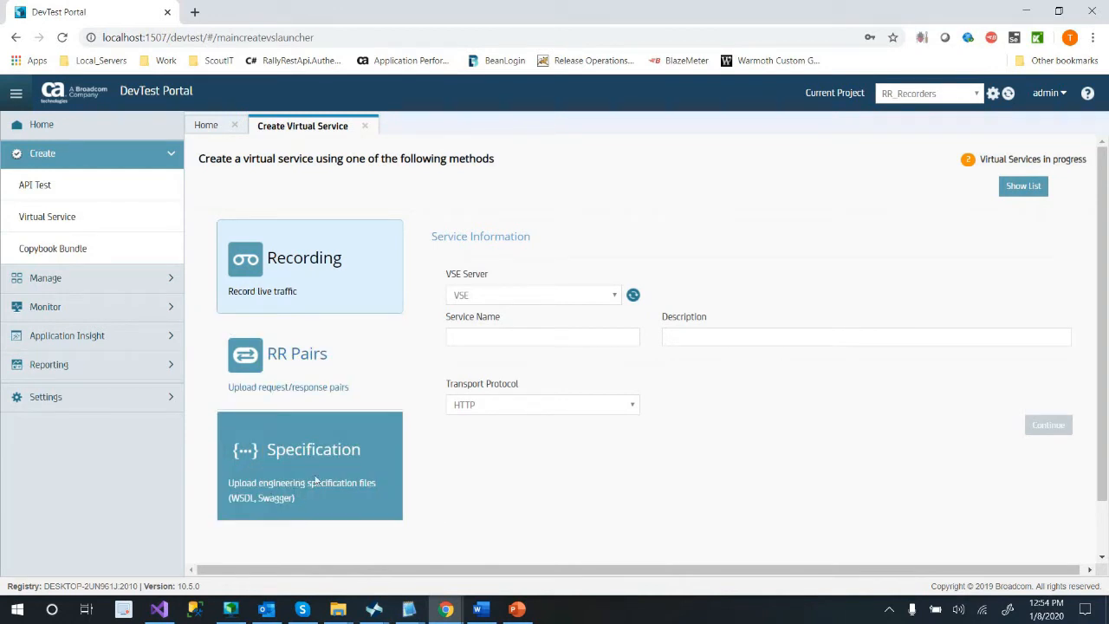
mouse_move(345, 473)
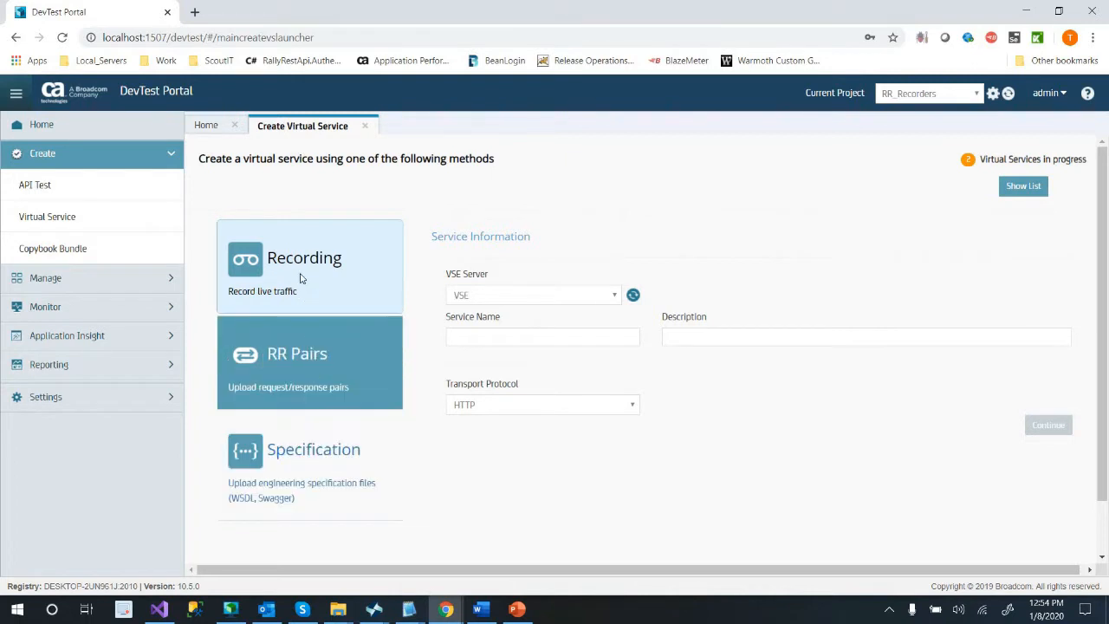
Choose the RR Pairs method and name the service RR_Recordings
click(309, 362)
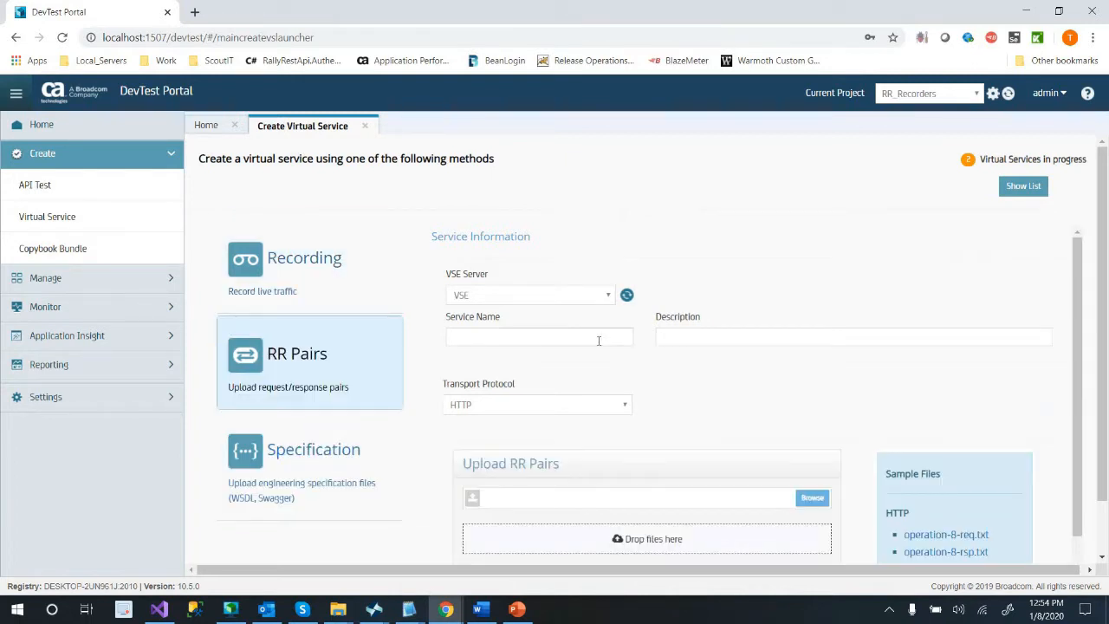
text(RR_Recrodings)
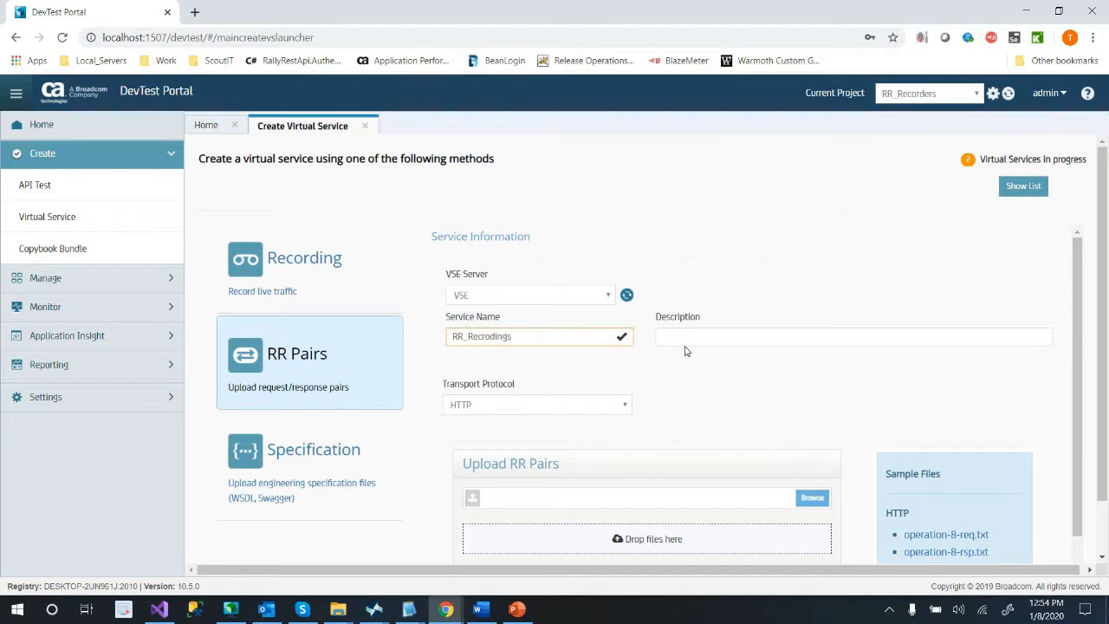
double_click(481, 336)
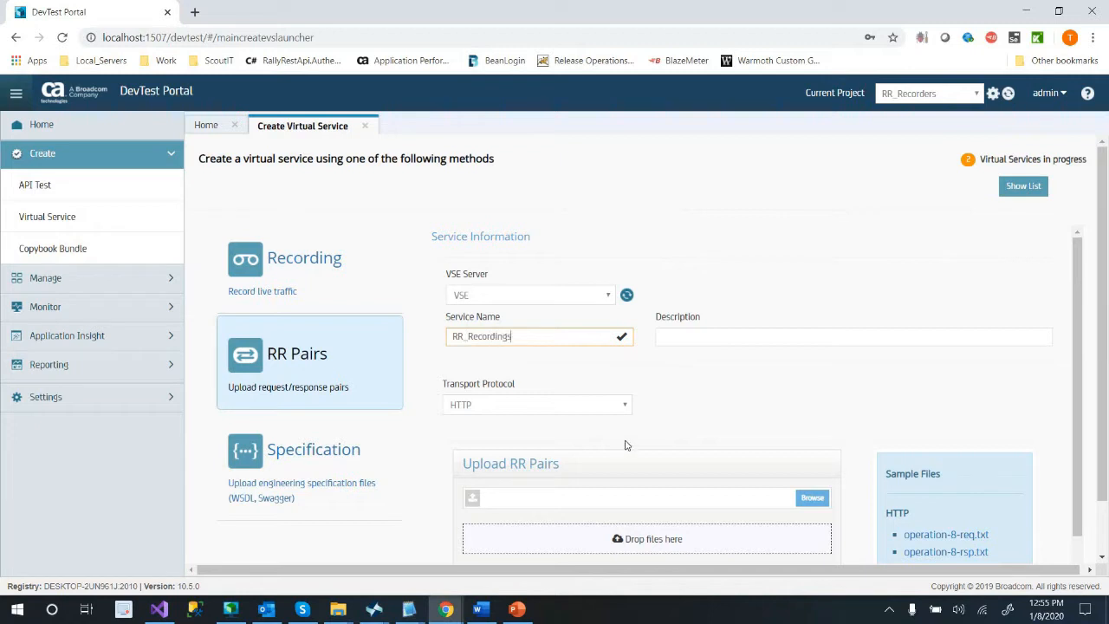
scroll(down, 3)
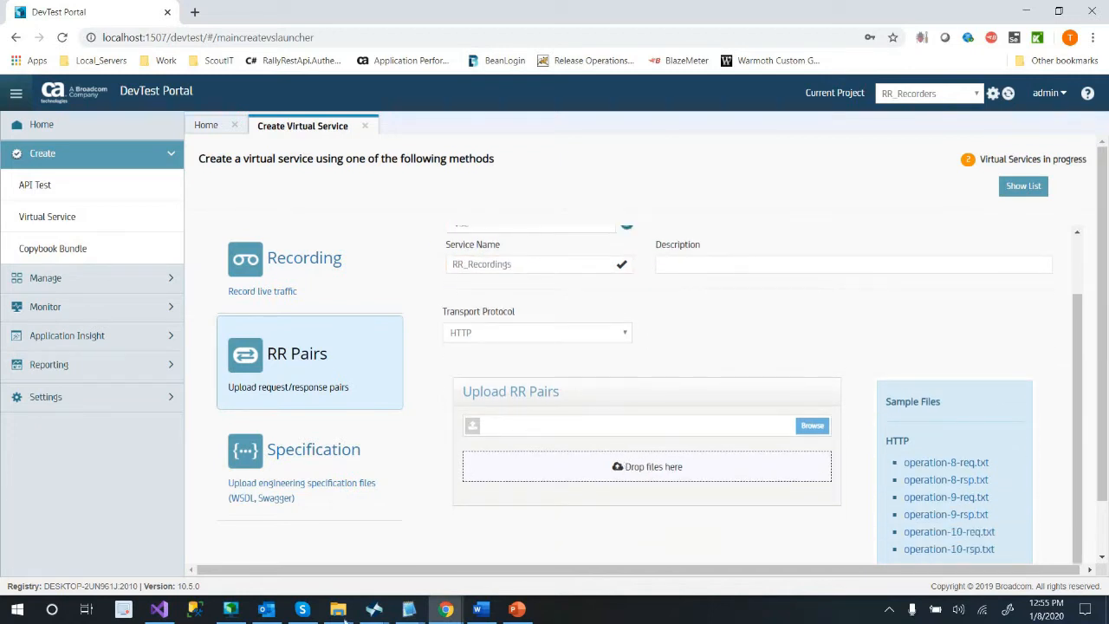
mouse_move(338, 609)
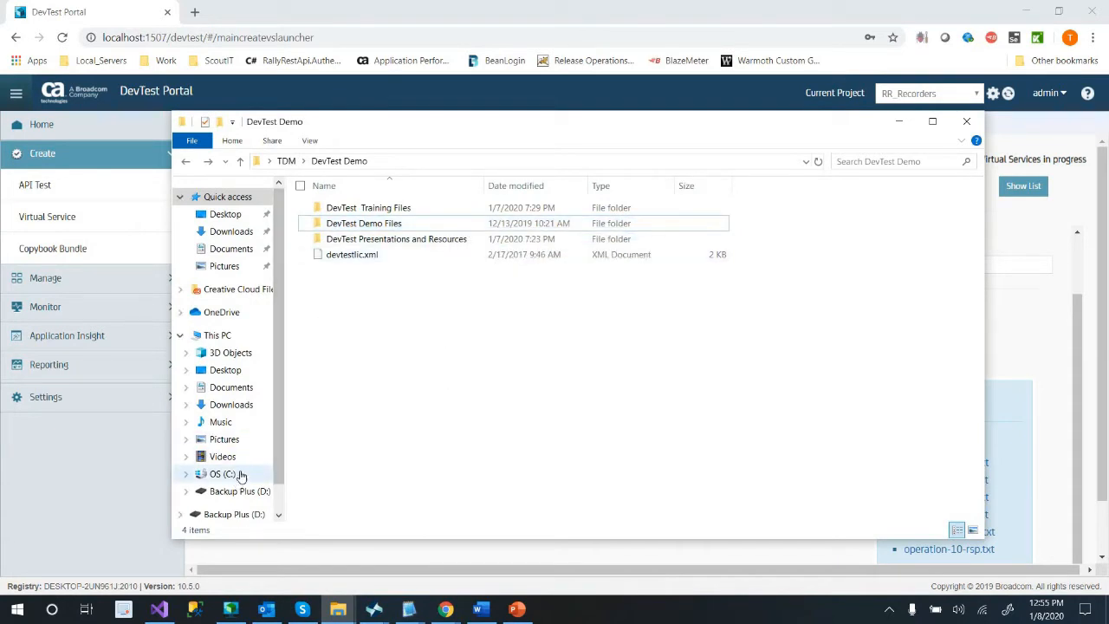
Browse to C:\temp\SV_RR_Files\DevTest Demo Files\RR Pairs A and select addUser-req.xml
click(214, 474)
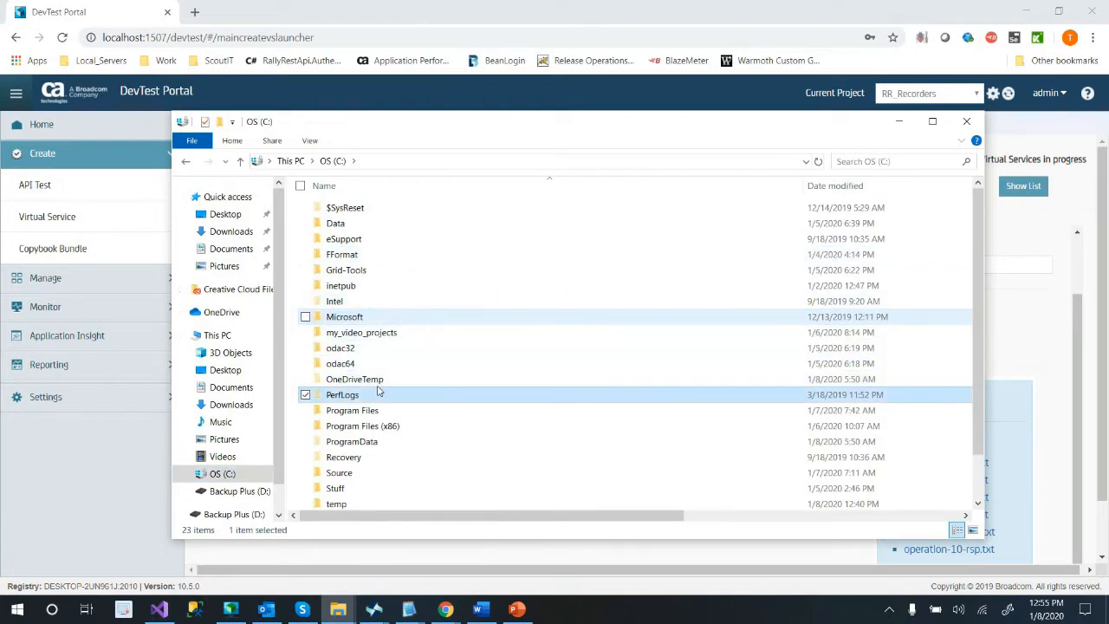
double_click(336, 503)
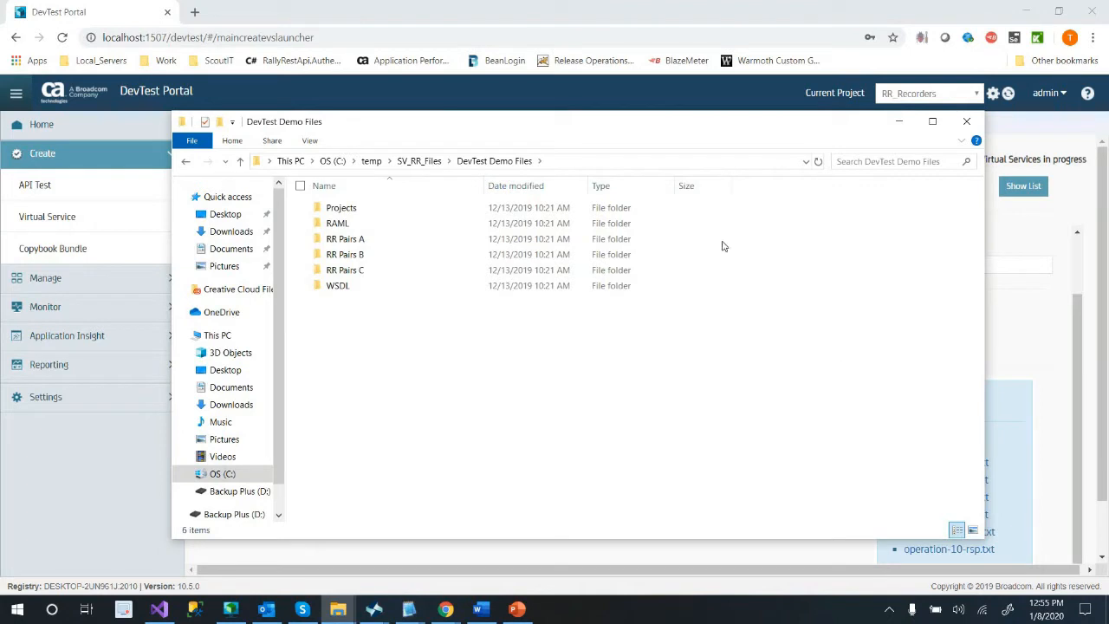
double_click(345, 238)
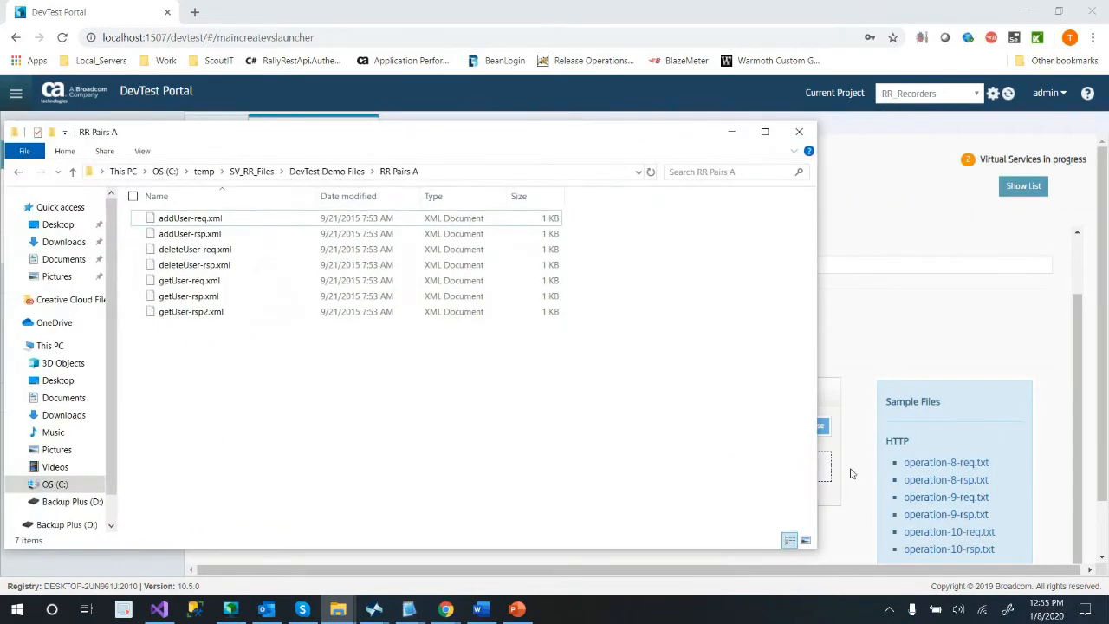
click(190, 217)
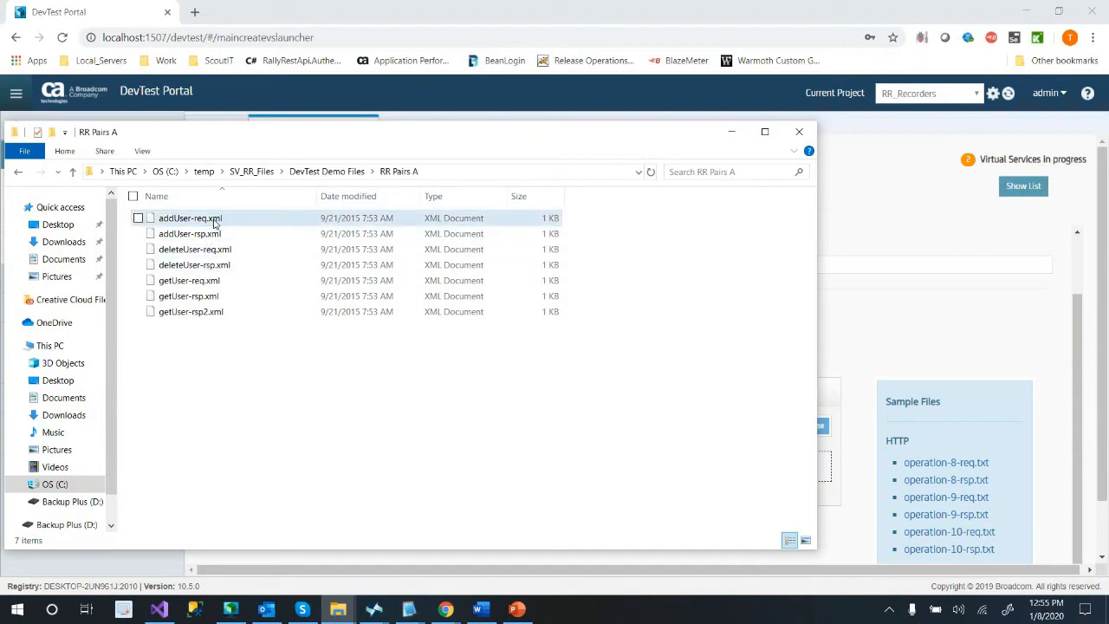
View addUser-req.xml and addUser-rsp.xml in Internet Explorer
double_click(189, 218)
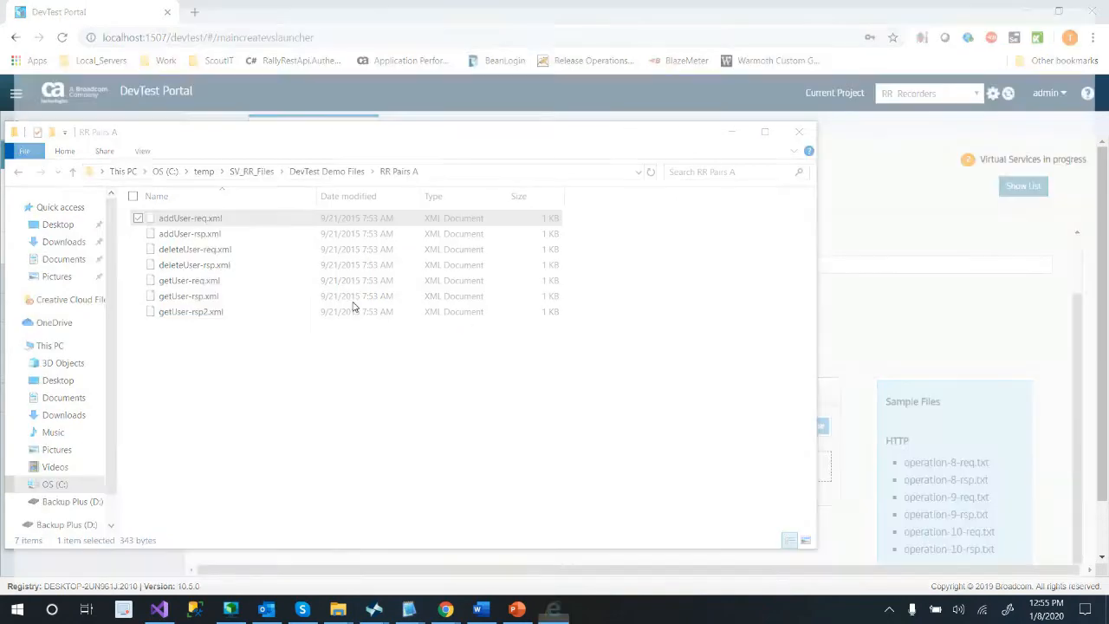
double_click(190, 217)
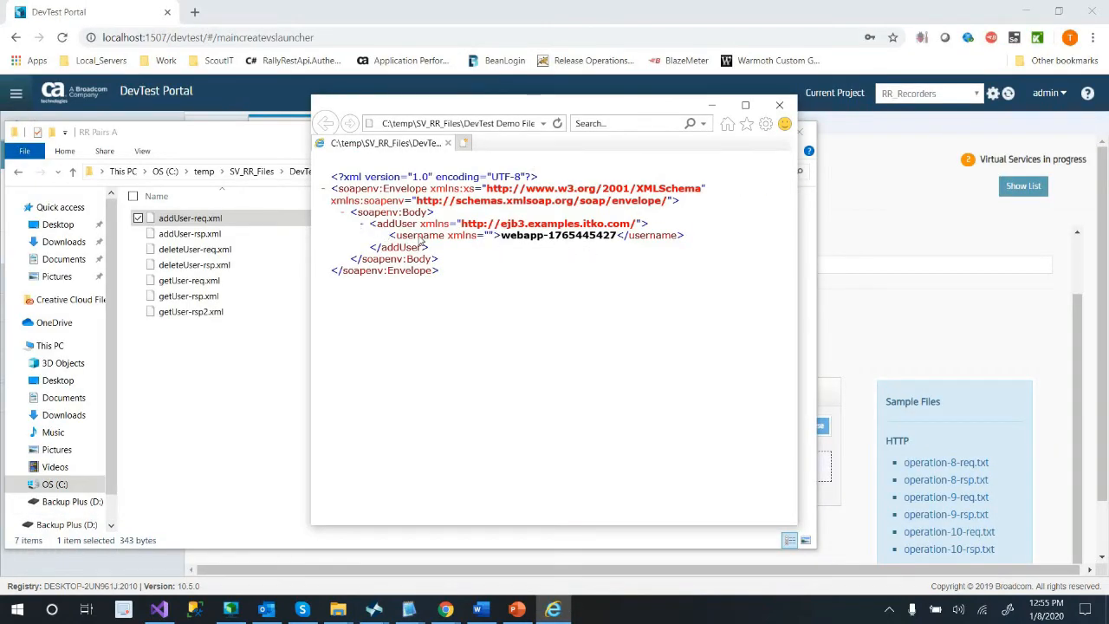
drag(371, 224, 433, 247)
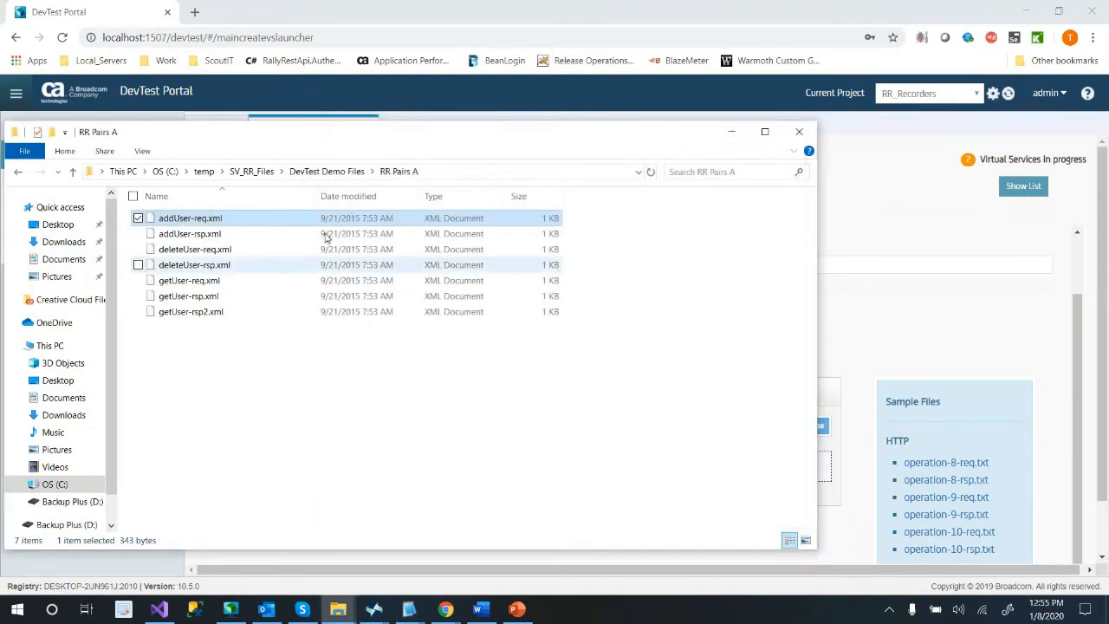
double_click(189, 233)
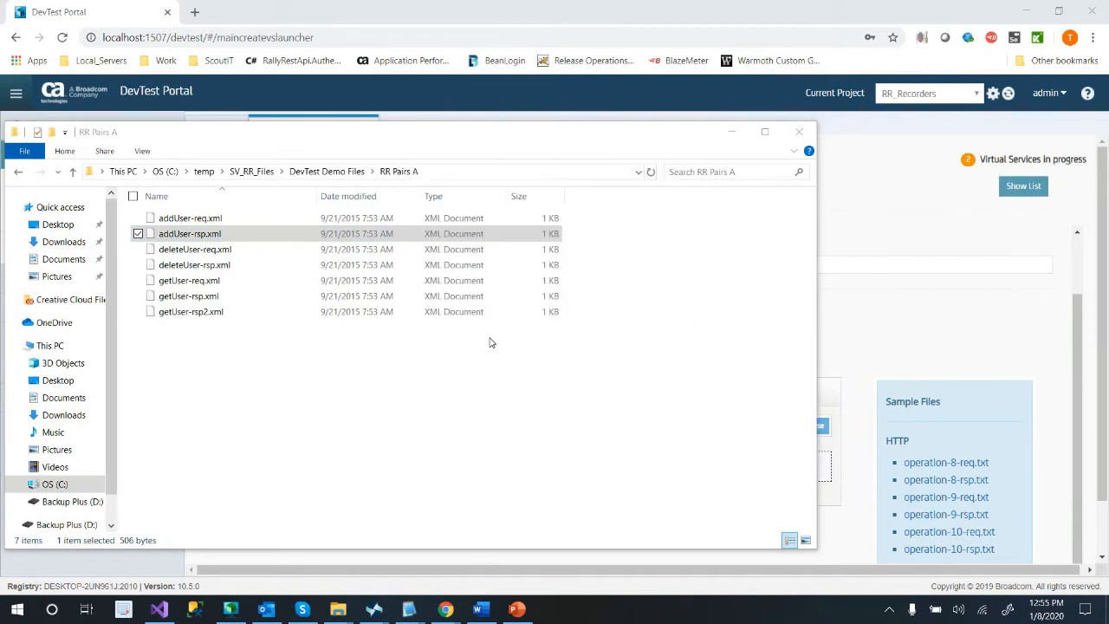
double_click(189, 233)
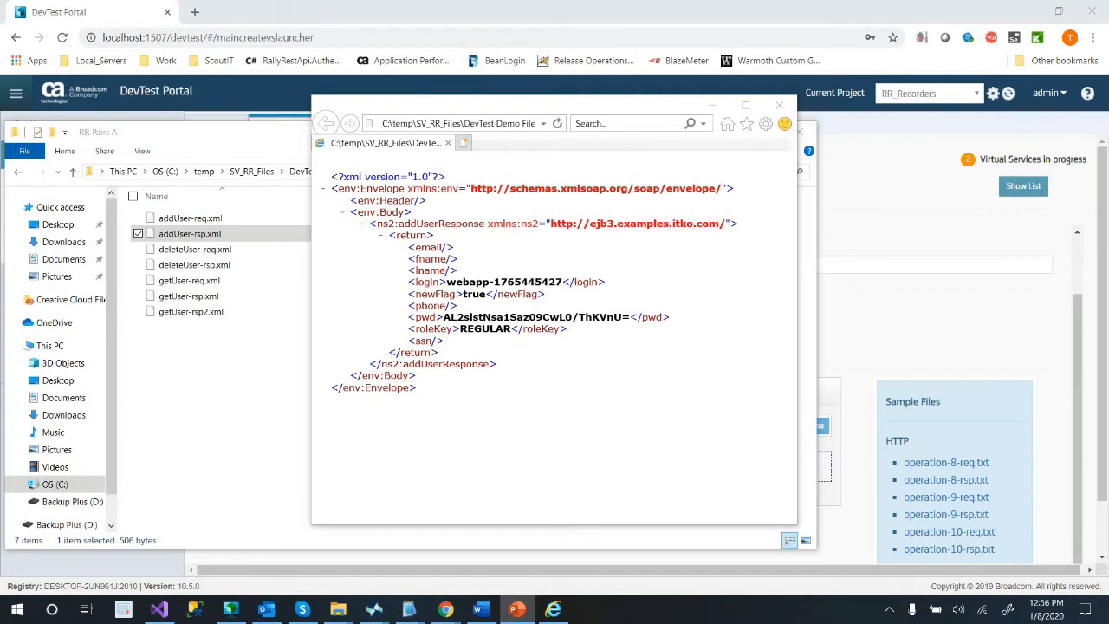
mouse_move(970, 471)
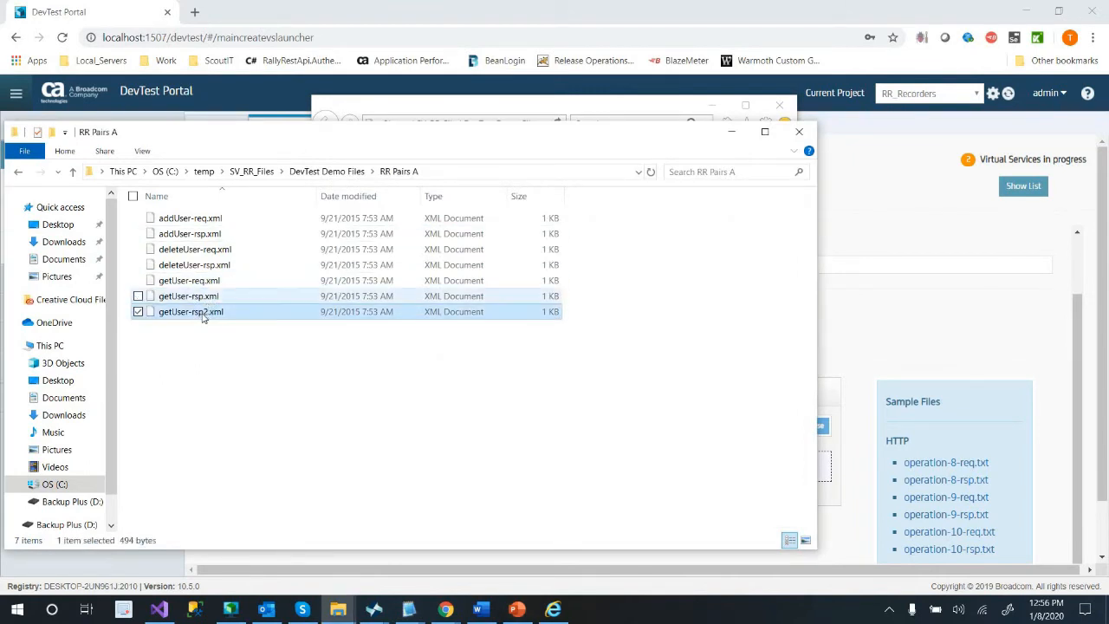
click(189, 279)
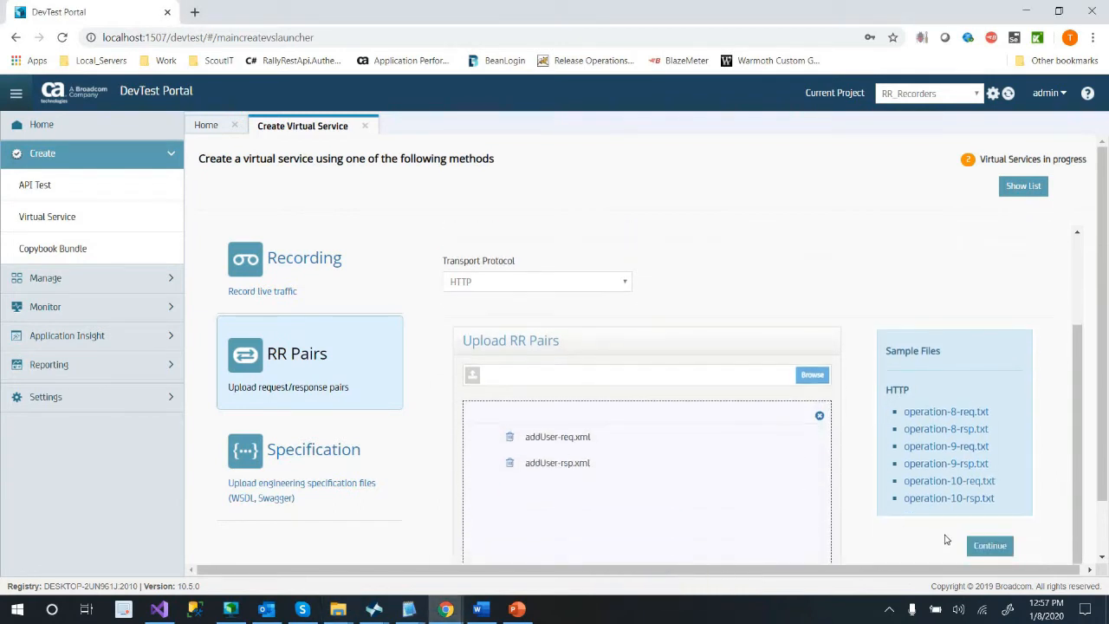
Continue so the uploaded addUser pair is processed into an addUser transaction
click(990, 545)
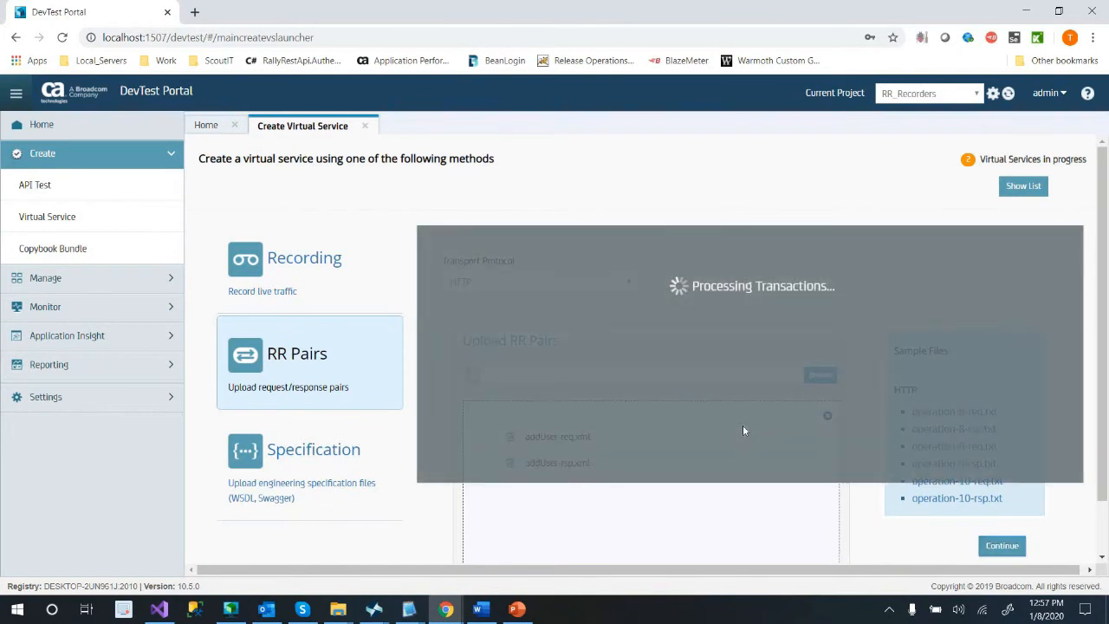
click(1002, 545)
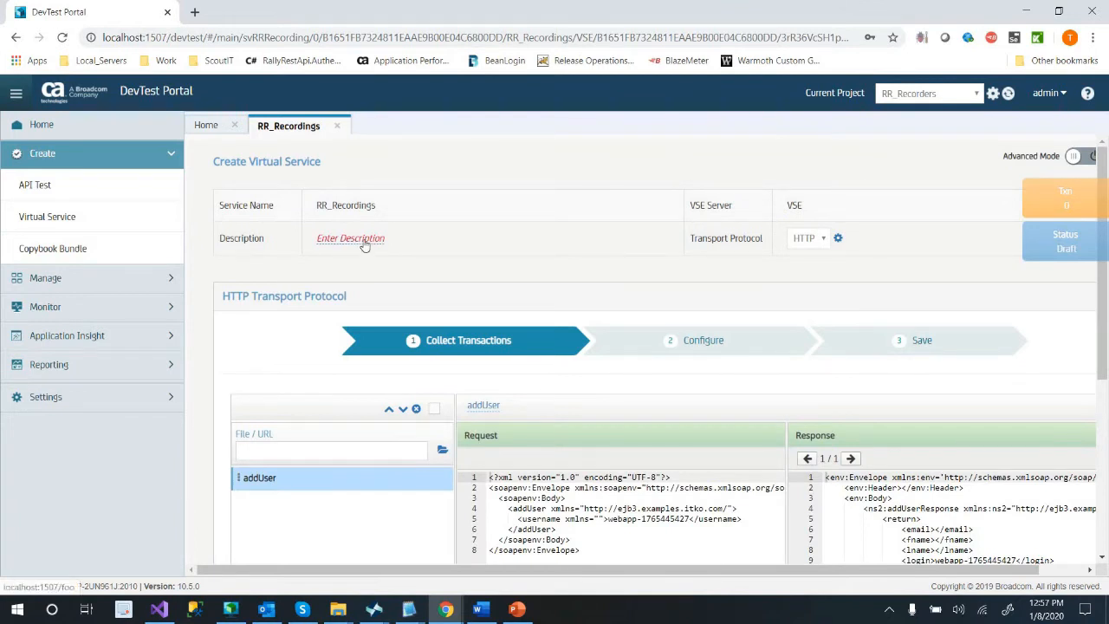
Enter the service description 'Add User RR'
click(350, 237)
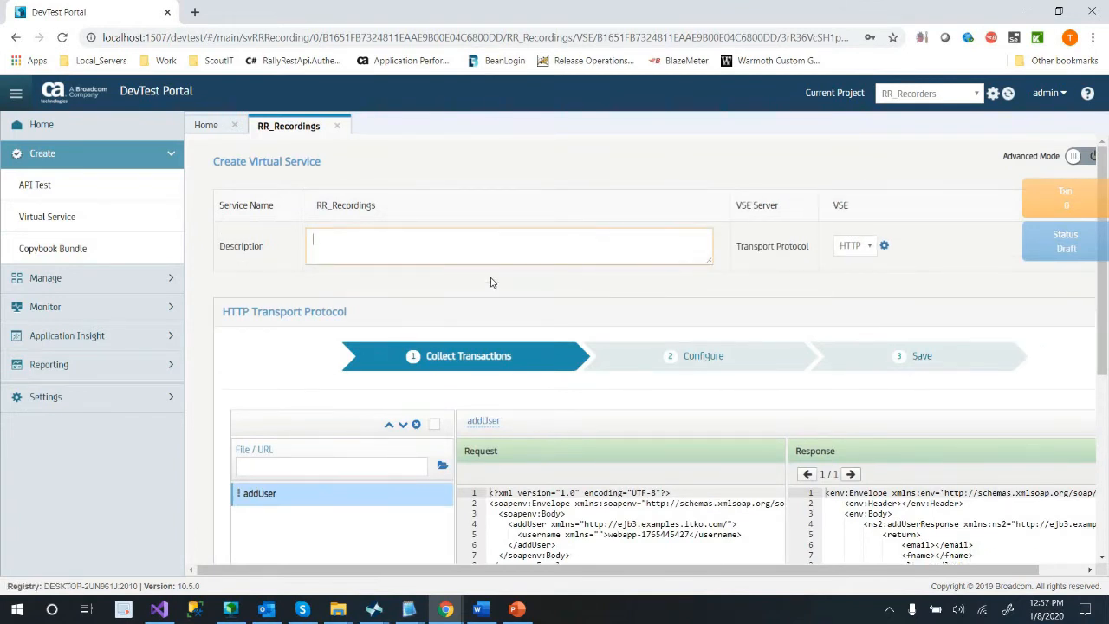
text(Add User)
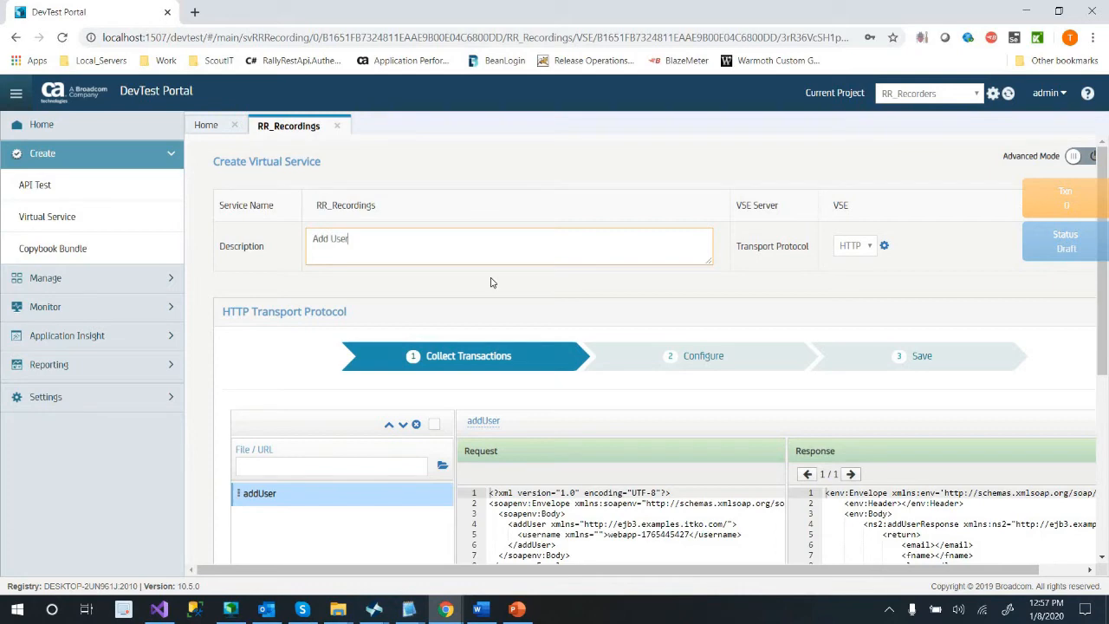
text(RR)
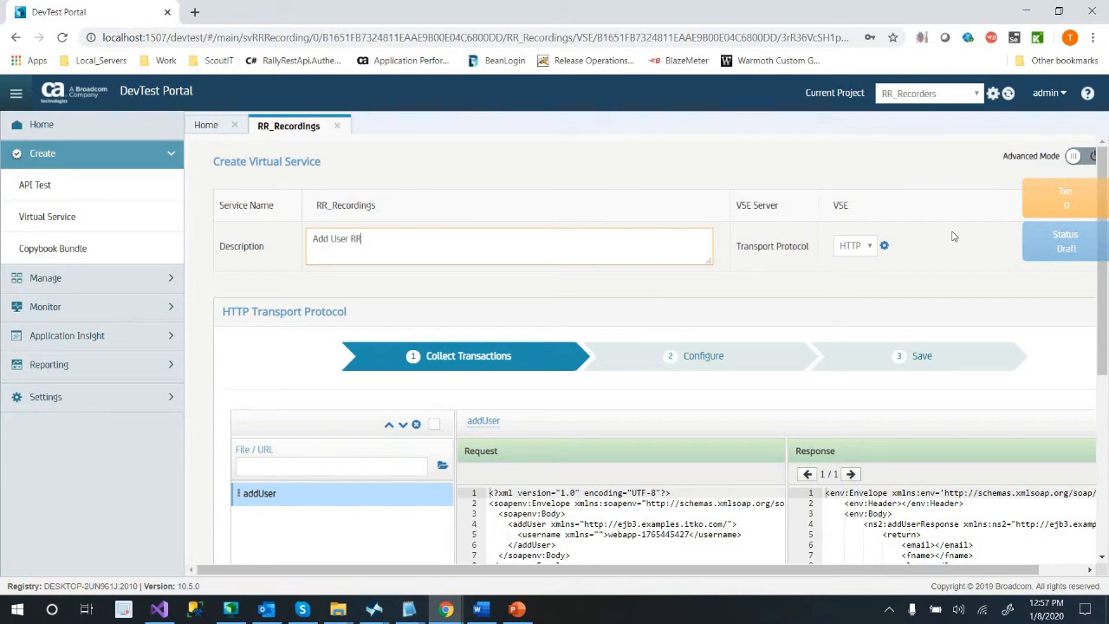
scroll(down, 3)
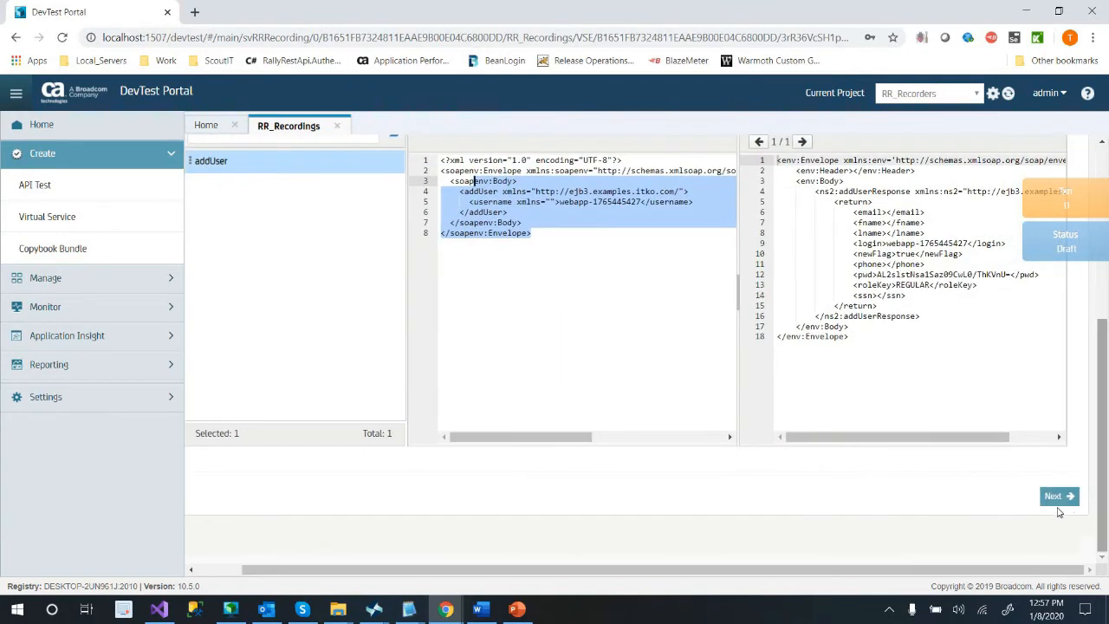
Advance through Collect Transactions, Configure and Configure DPH to the Save step
click(1058, 495)
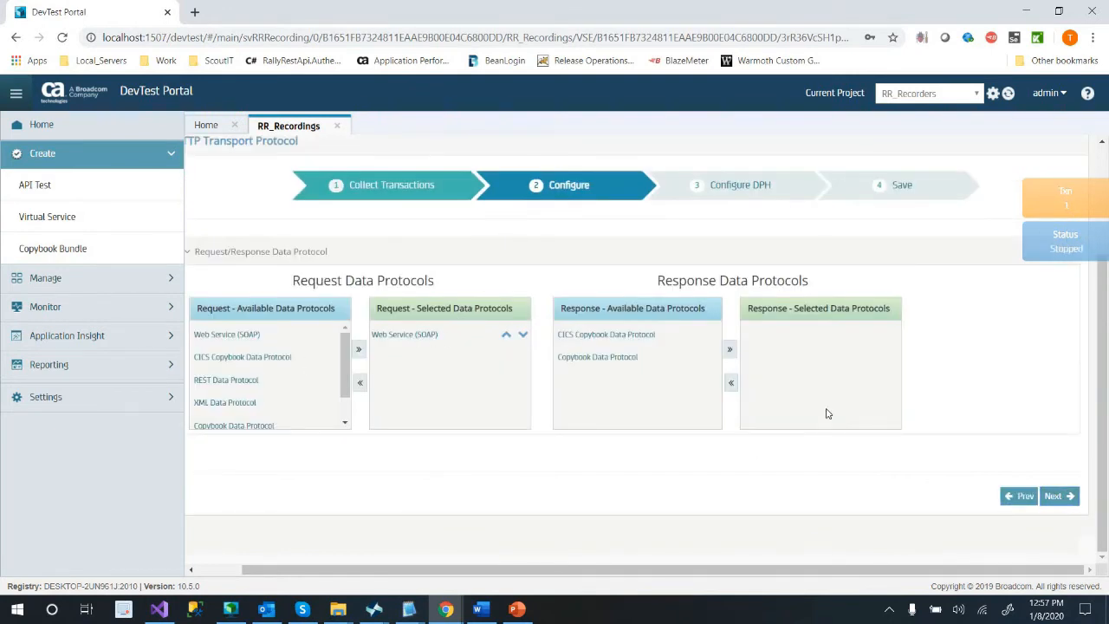
click(1053, 496)
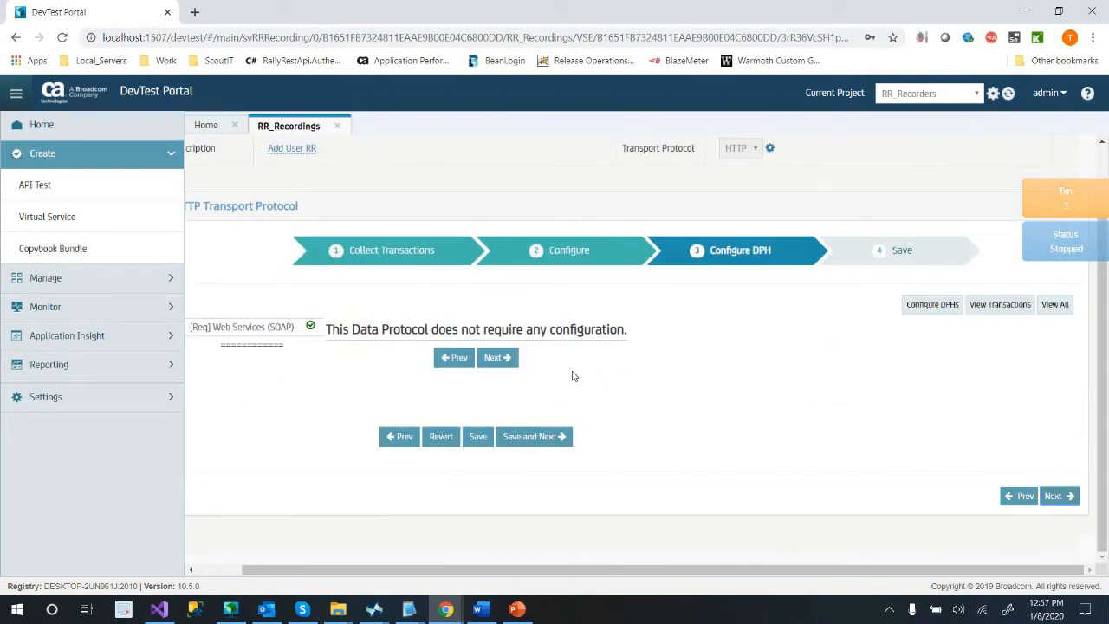
double_click(574, 329)
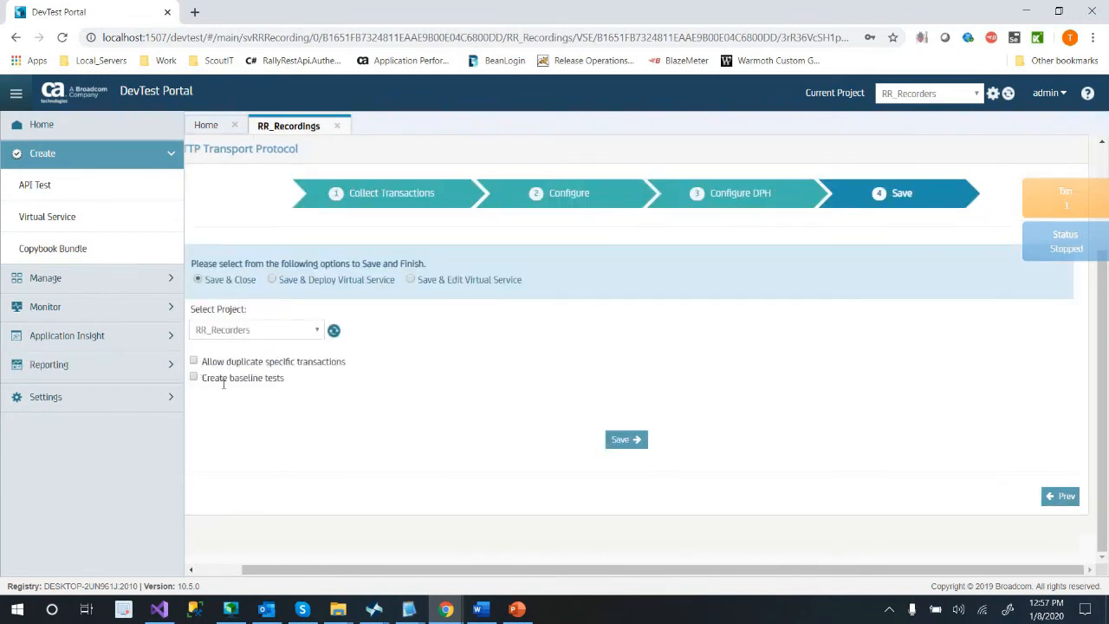
Keep RR_Recorders as the target project, stepping back through the wizard and returning
click(255, 330)
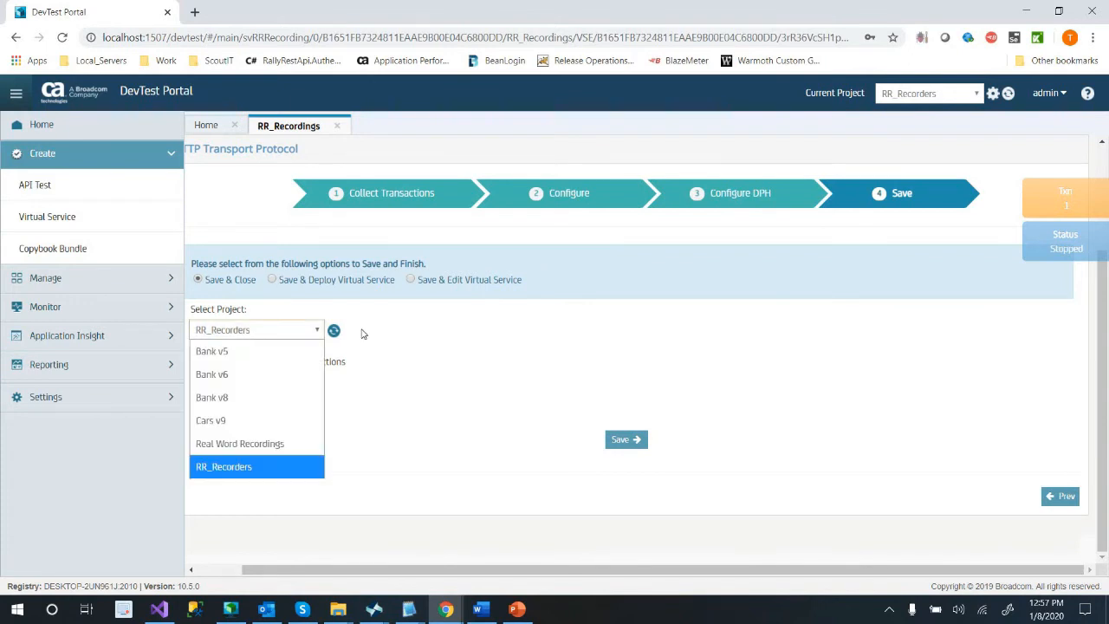
click(224, 466)
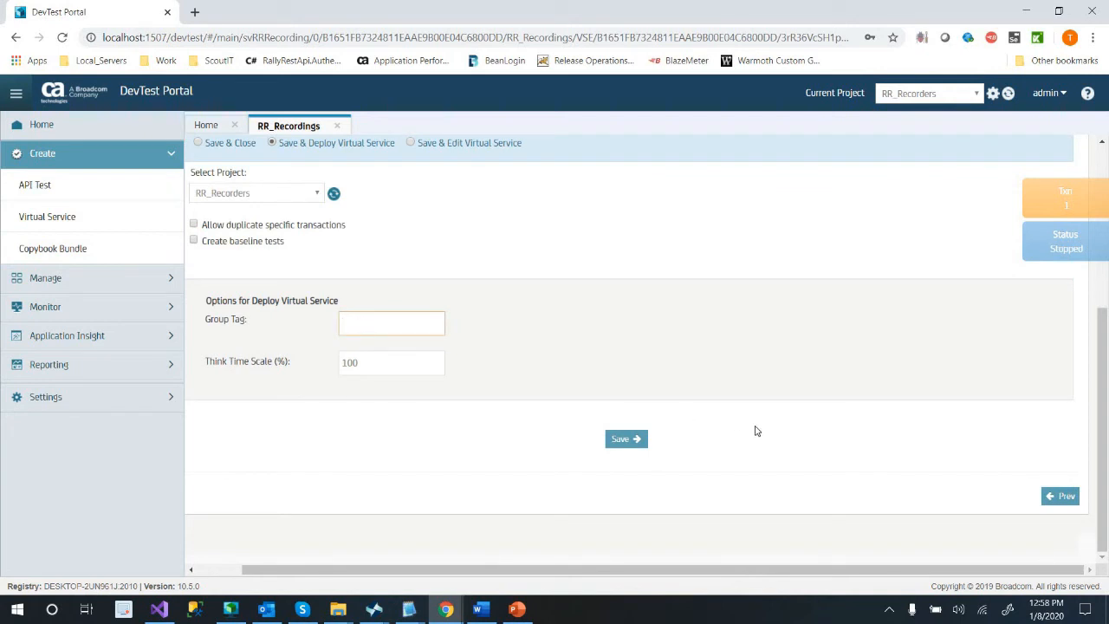
click(1019, 496)
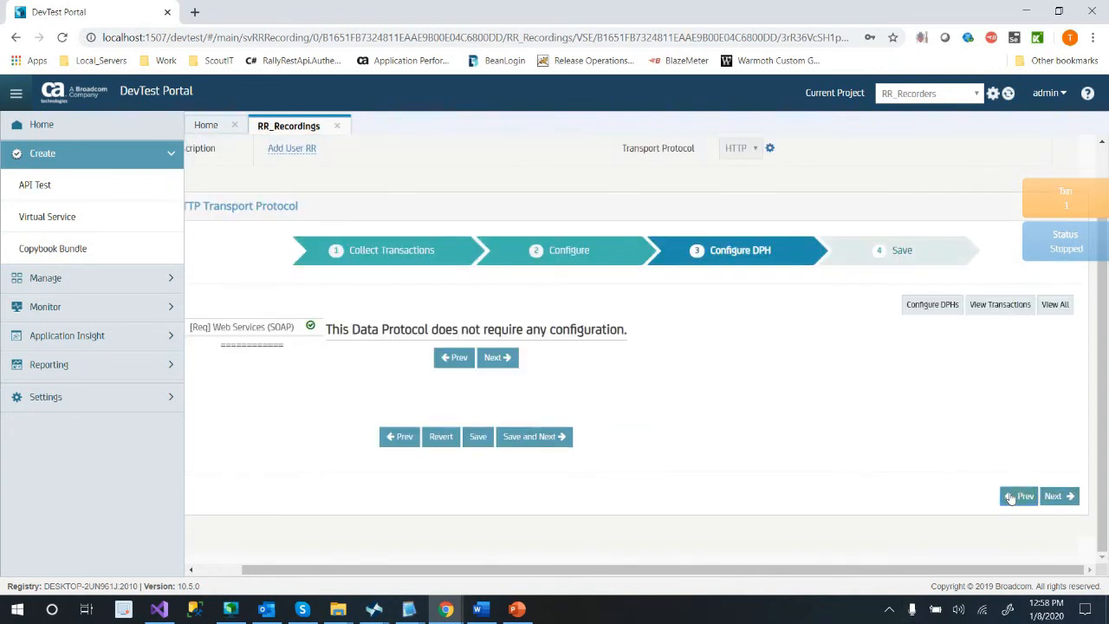
click(1019, 495)
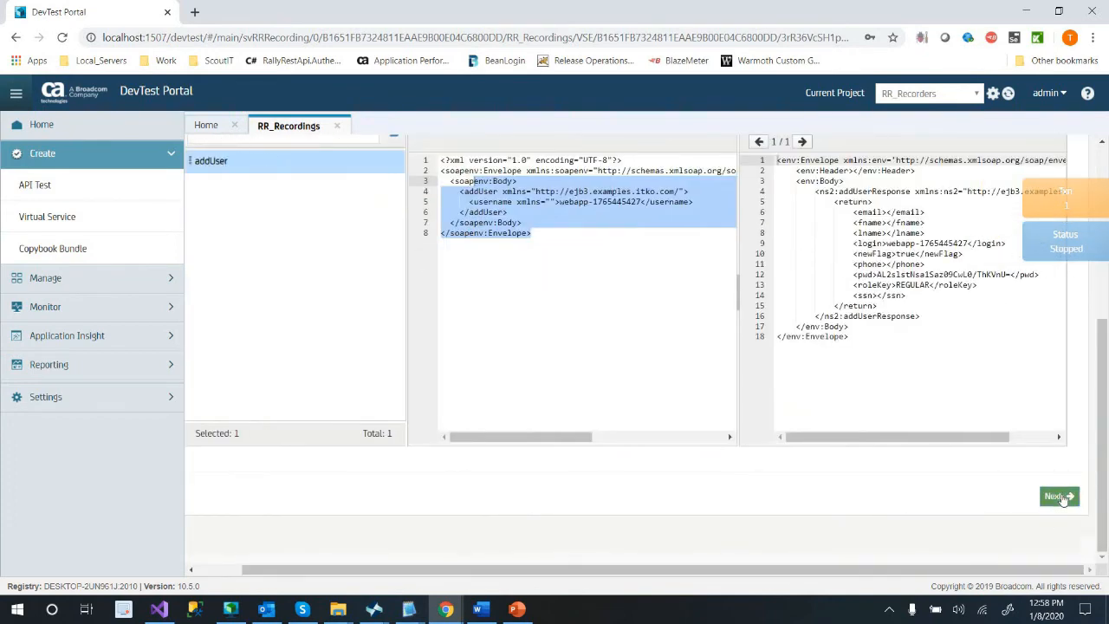
click(1056, 496)
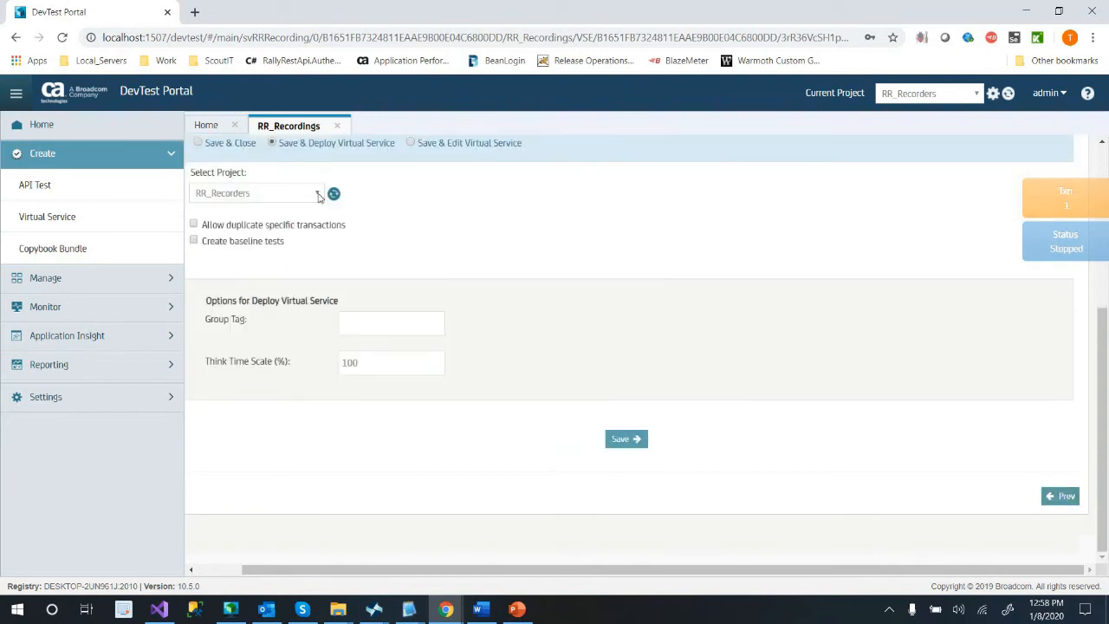
Enter group tag RR_User and save and deploy the service
text(G)
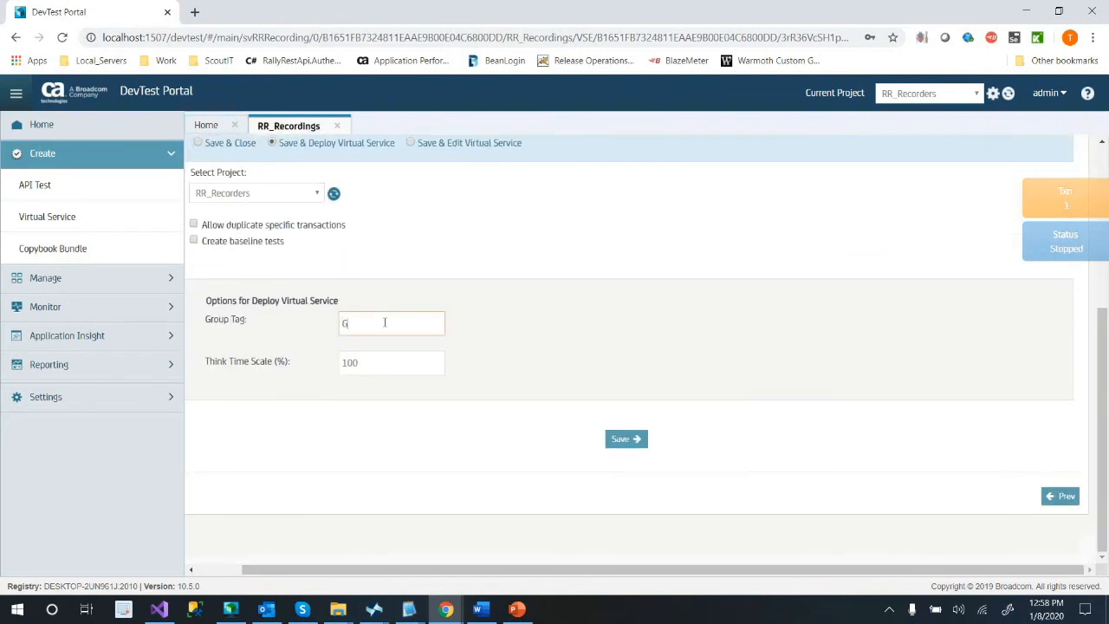
text(RR_User)
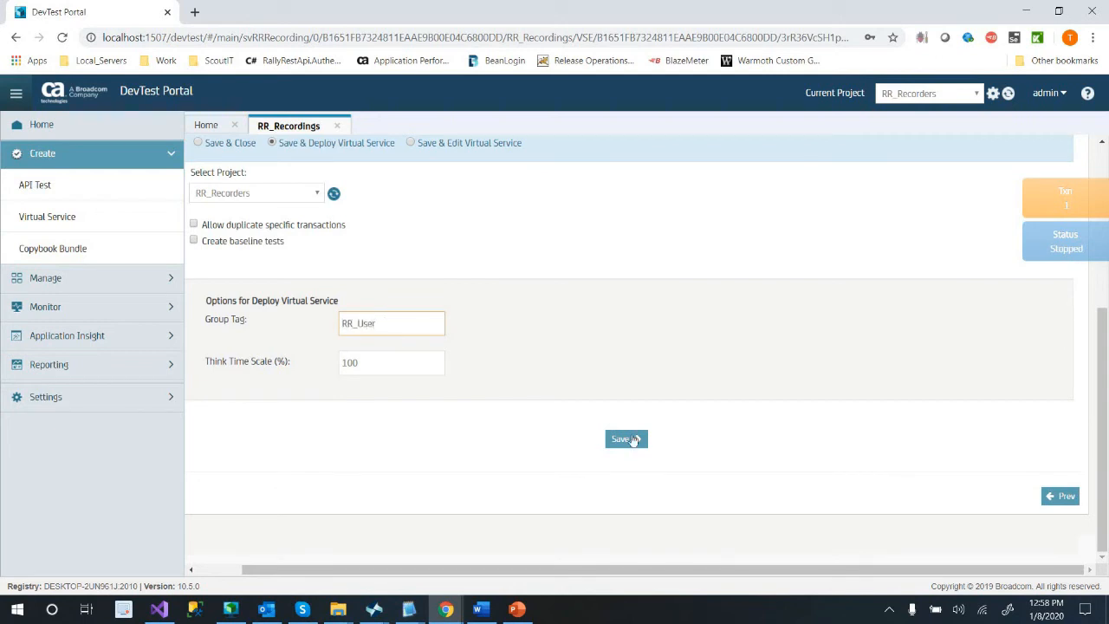
click(625, 439)
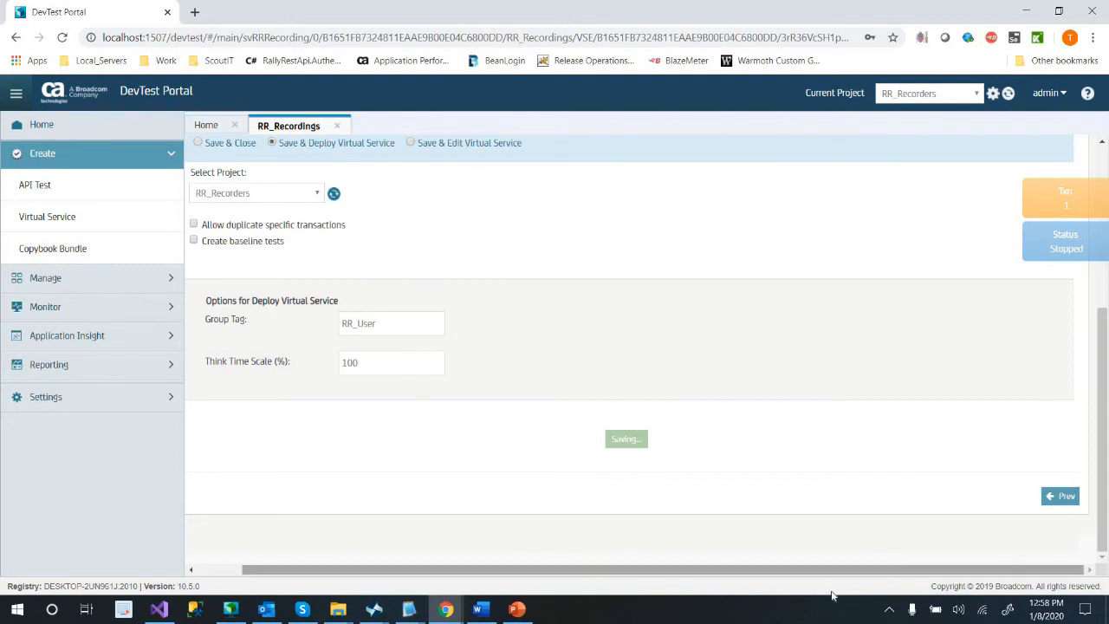
mouse_move(661, 467)
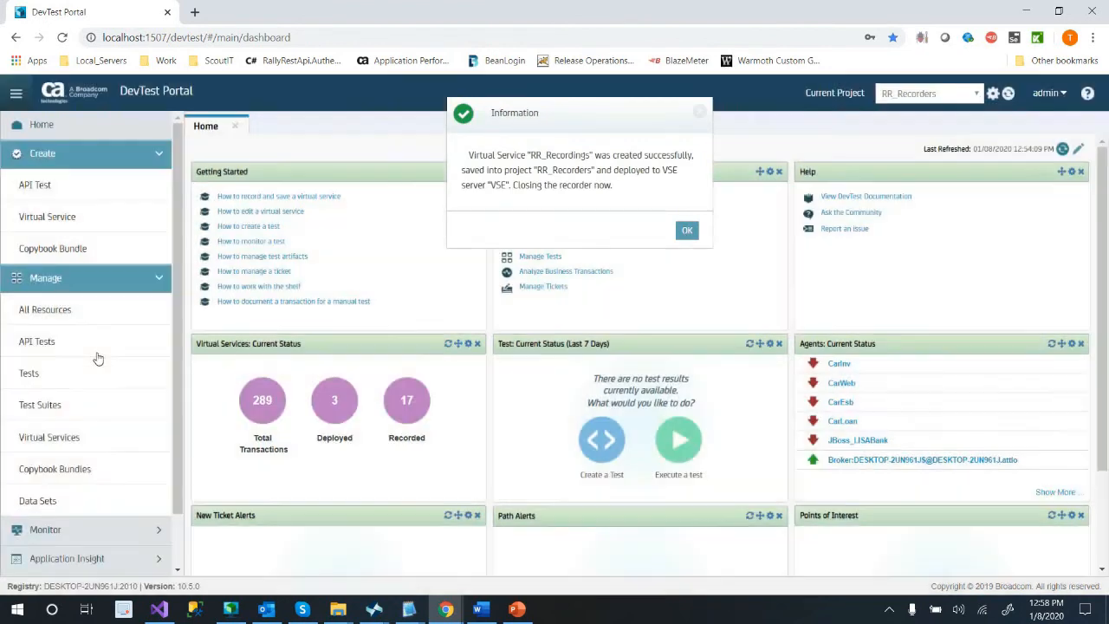
Dismiss the Information notice confirming RR_Recordings was deployed
click(686, 229)
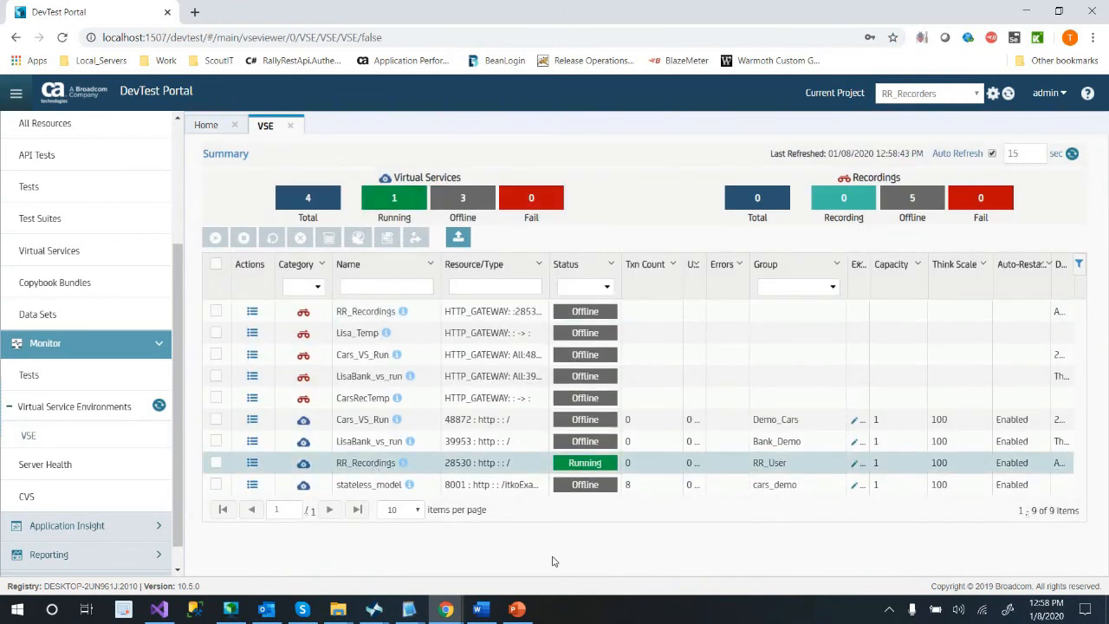
mouse_move(540, 441)
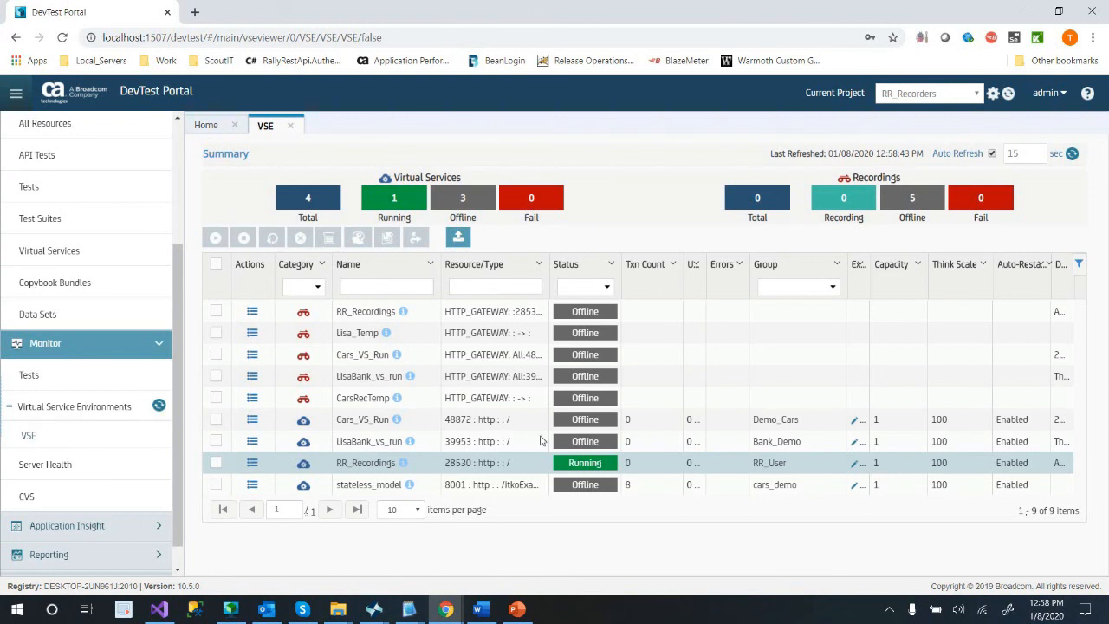
mouse_move(606, 215)
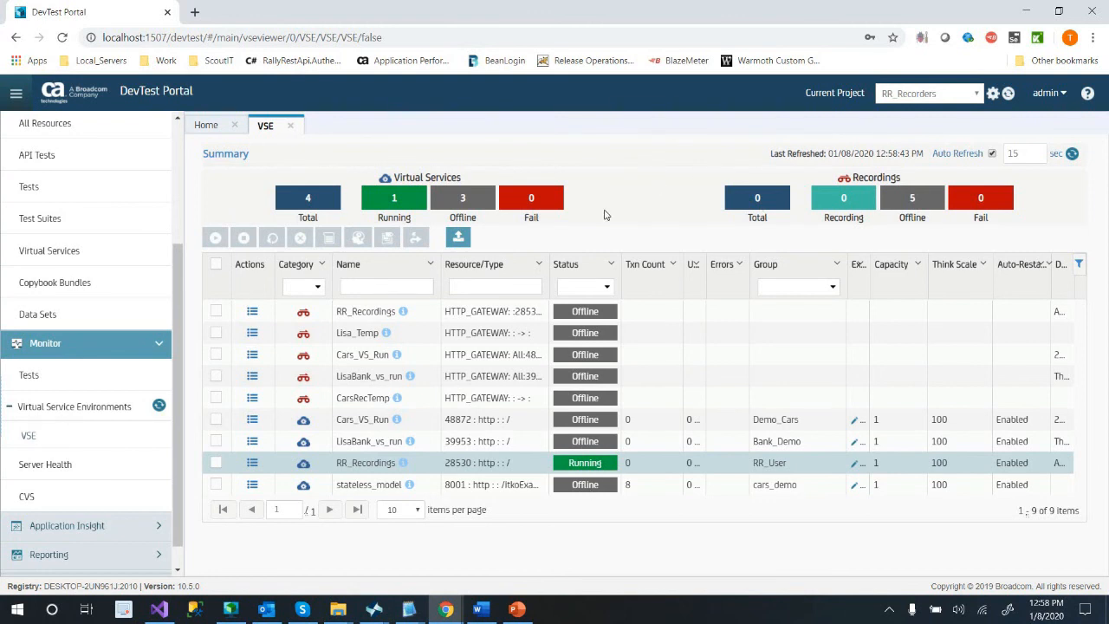
mouse_move(480, 471)
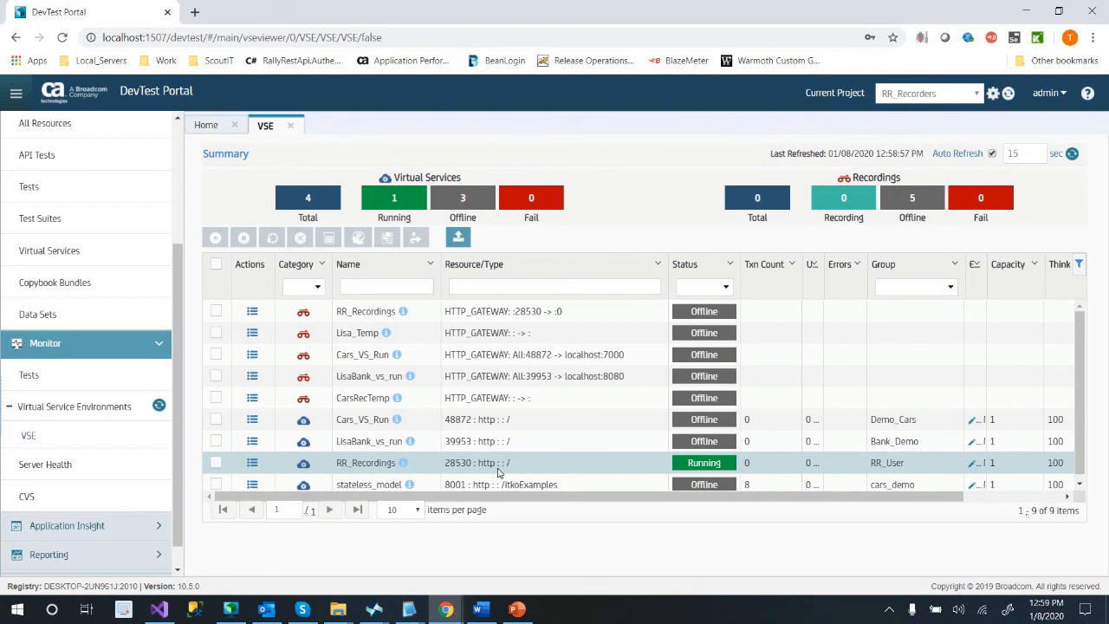
mouse_move(950, 301)
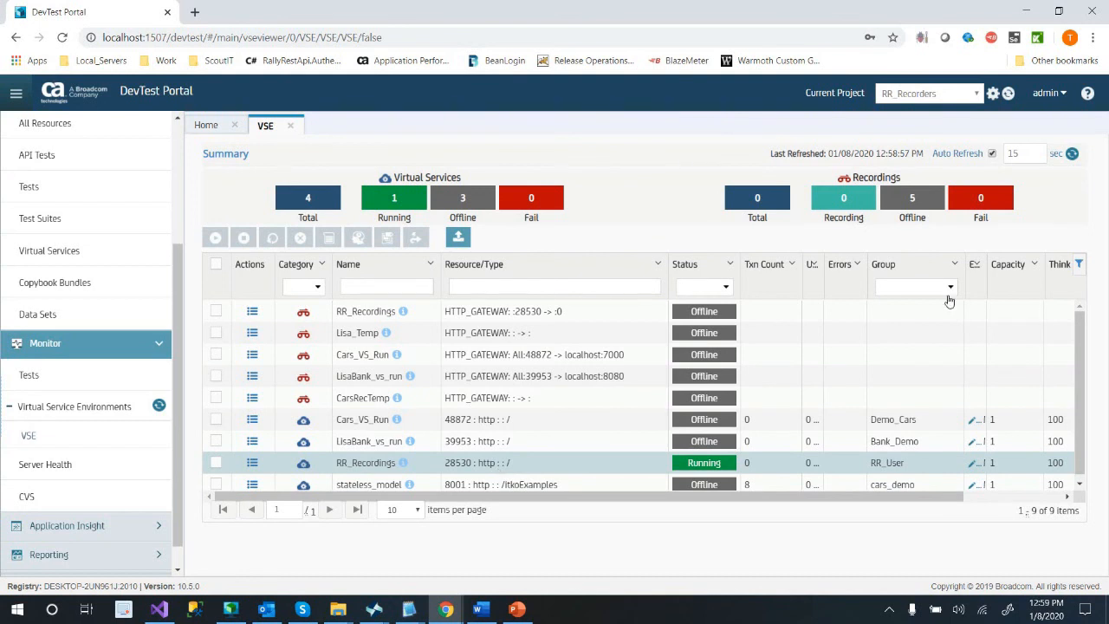